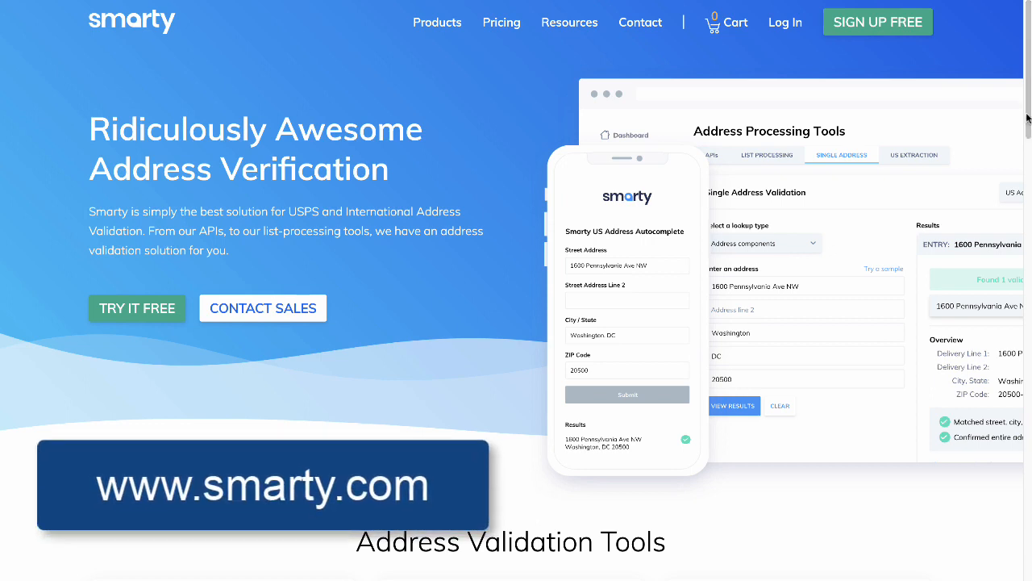
- Open the Resources menu in the top navigation to show its demo links
click(569, 22)
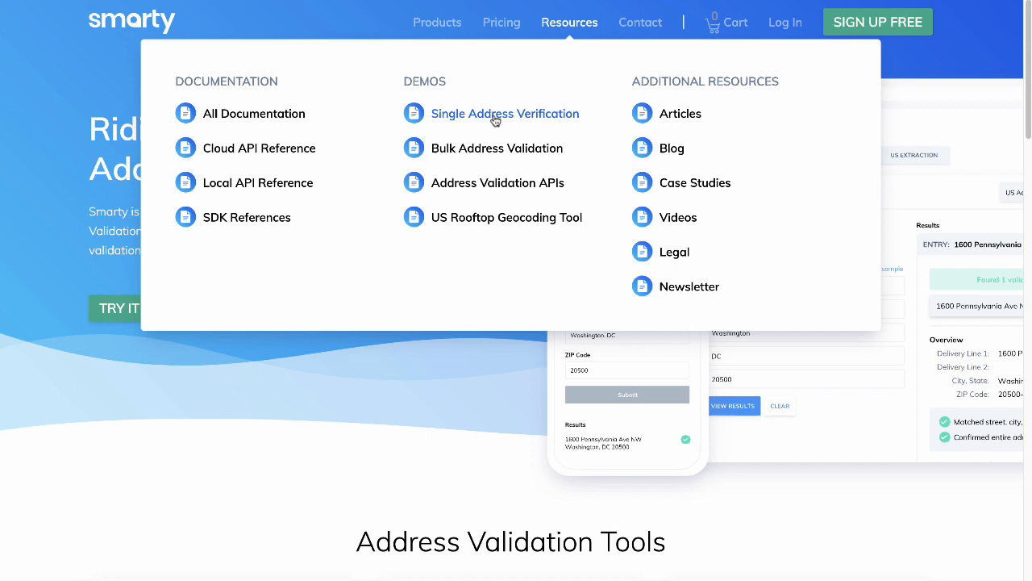
- Open the Single Address Verification demo, switch to International, then back to US
click(505, 113)
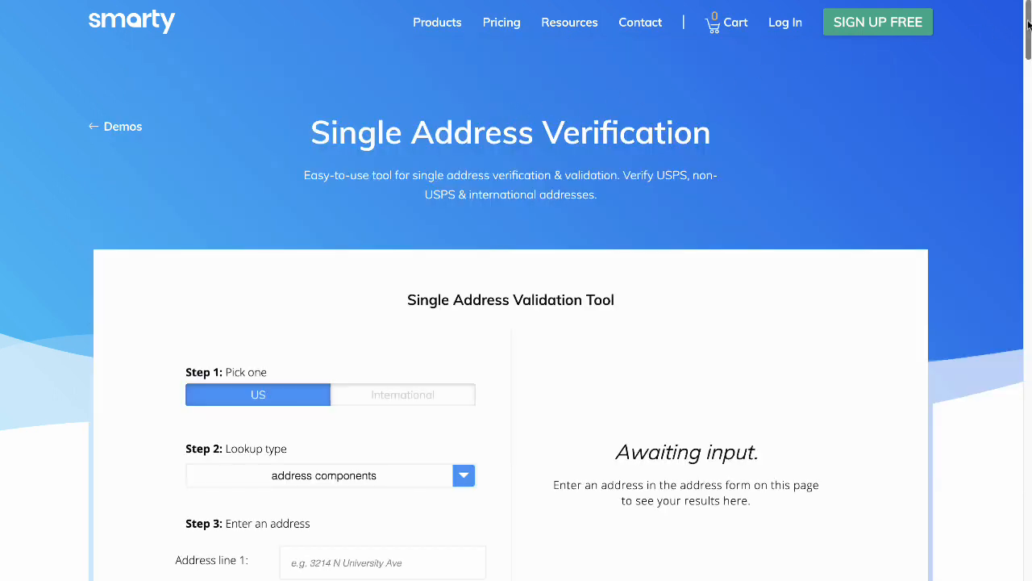
scroll(down, 3)
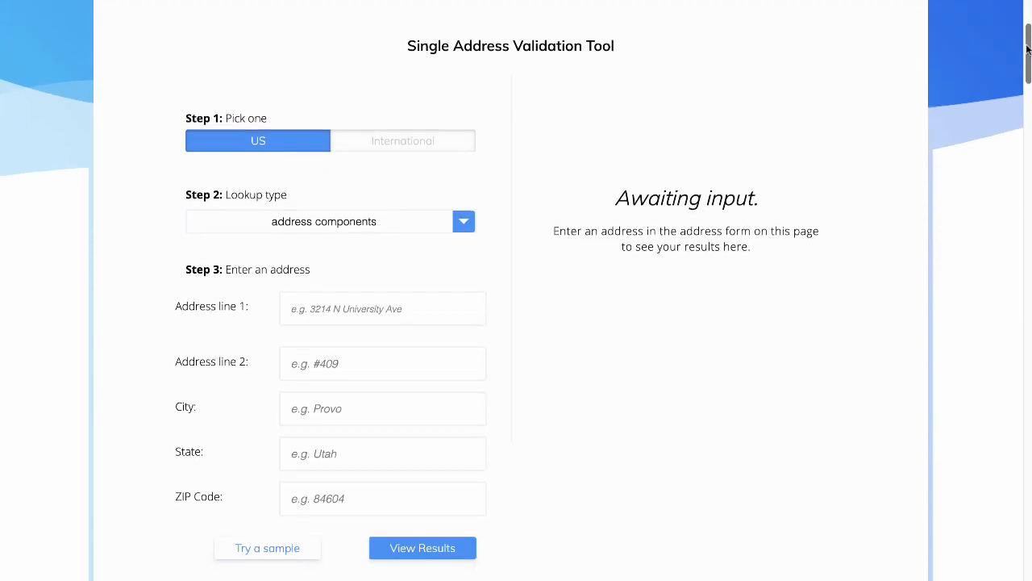
scroll(up, 3)
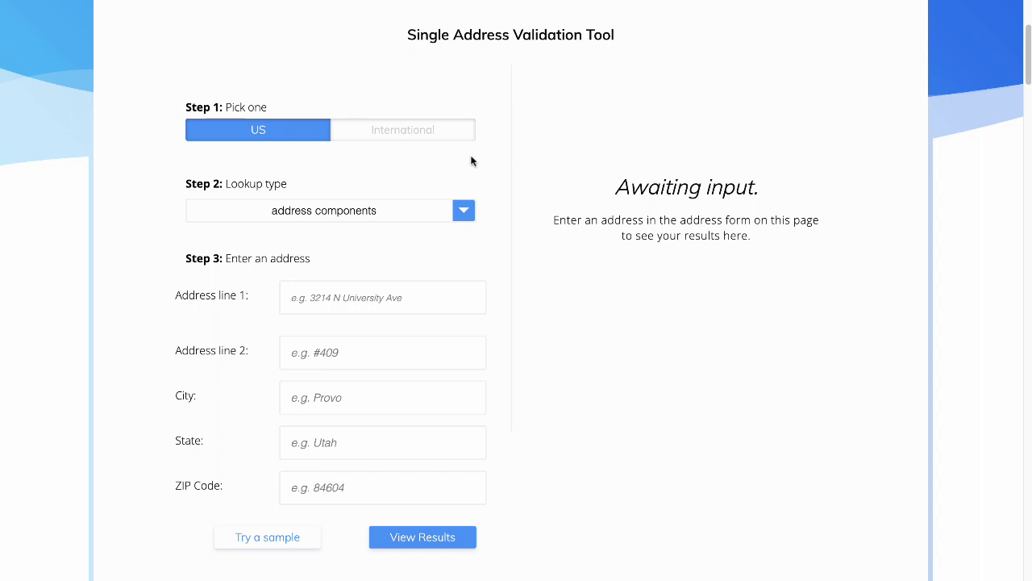
mouse_move(440, 167)
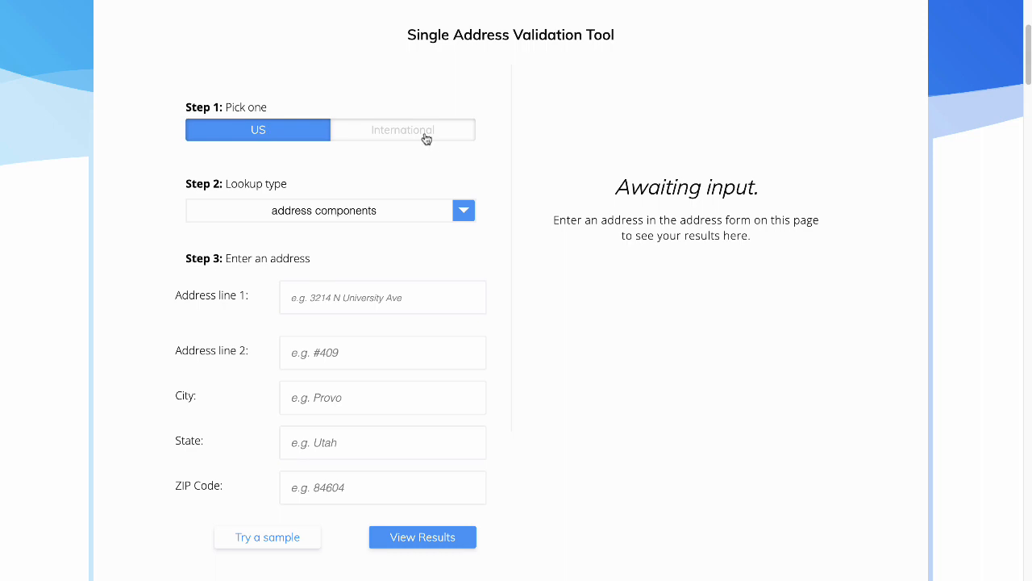
click(403, 130)
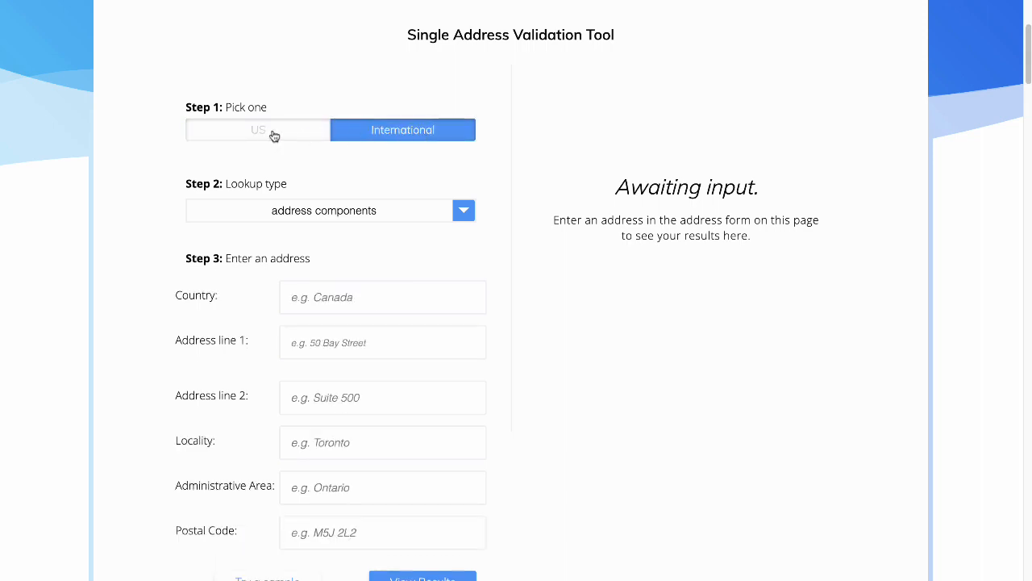
click(258, 130)
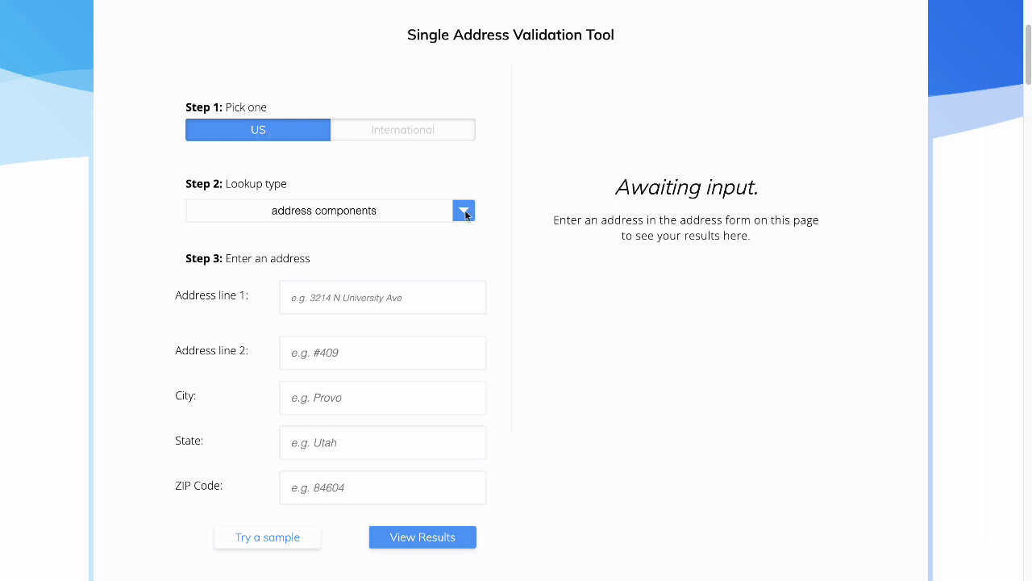
click(464, 211)
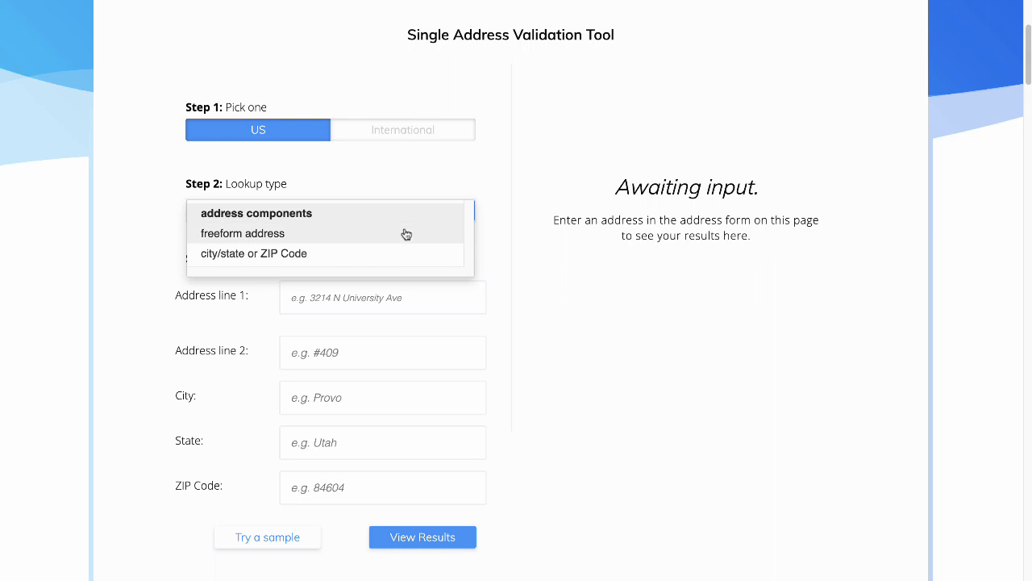
click(242, 233)
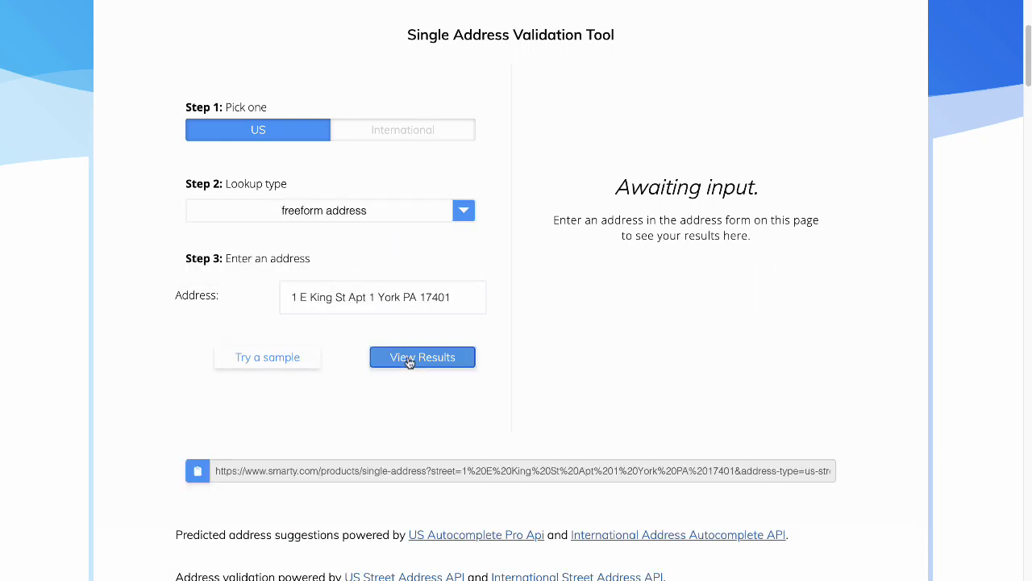
click(422, 356)
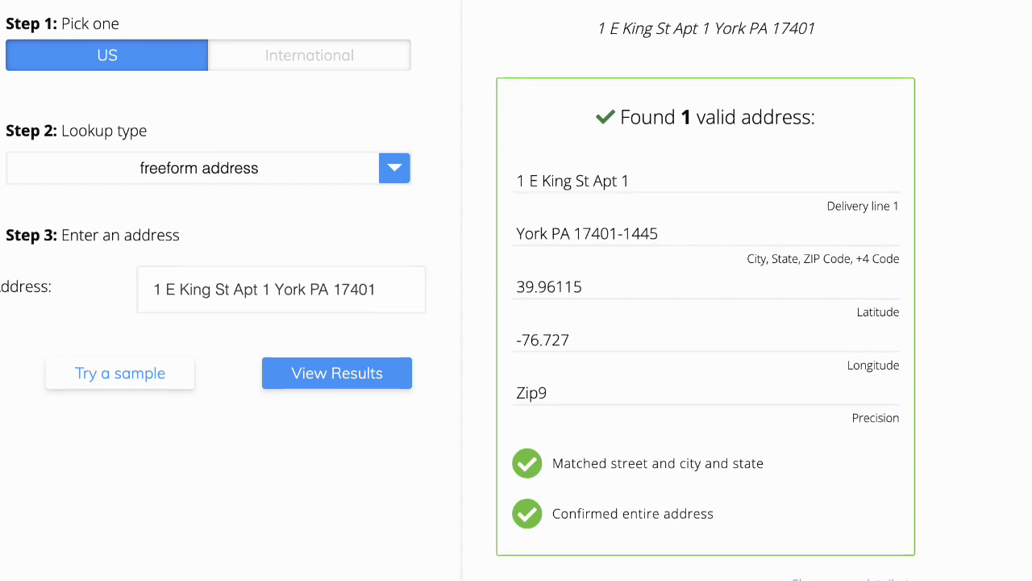
scroll(down, 3)
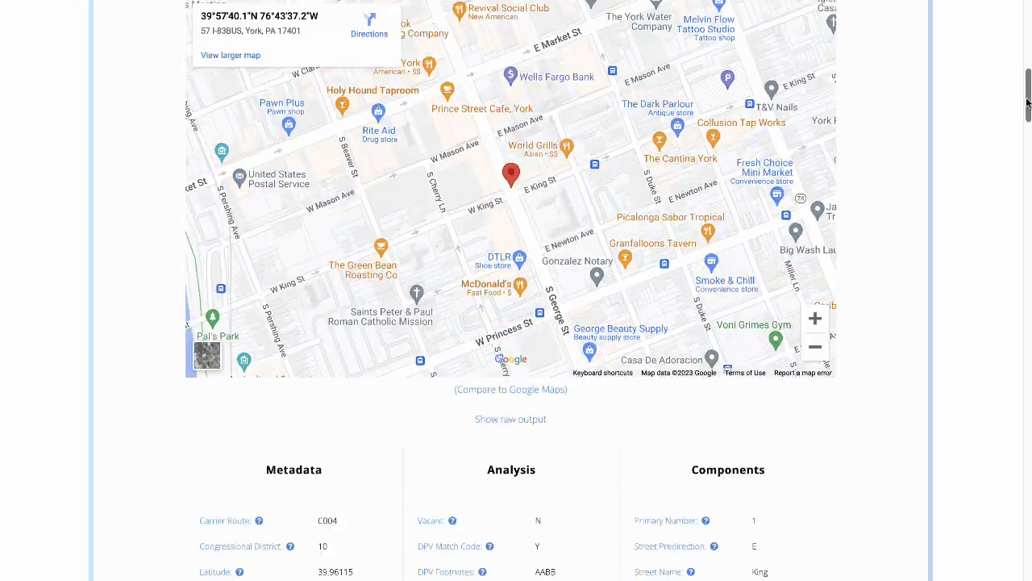
scroll(down, 3)
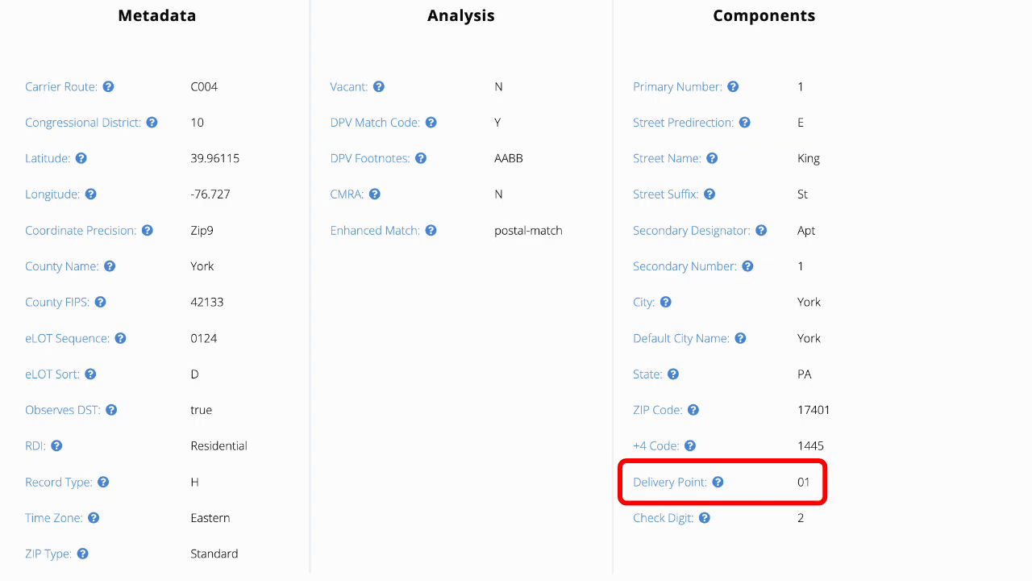
scroll(down, 3)
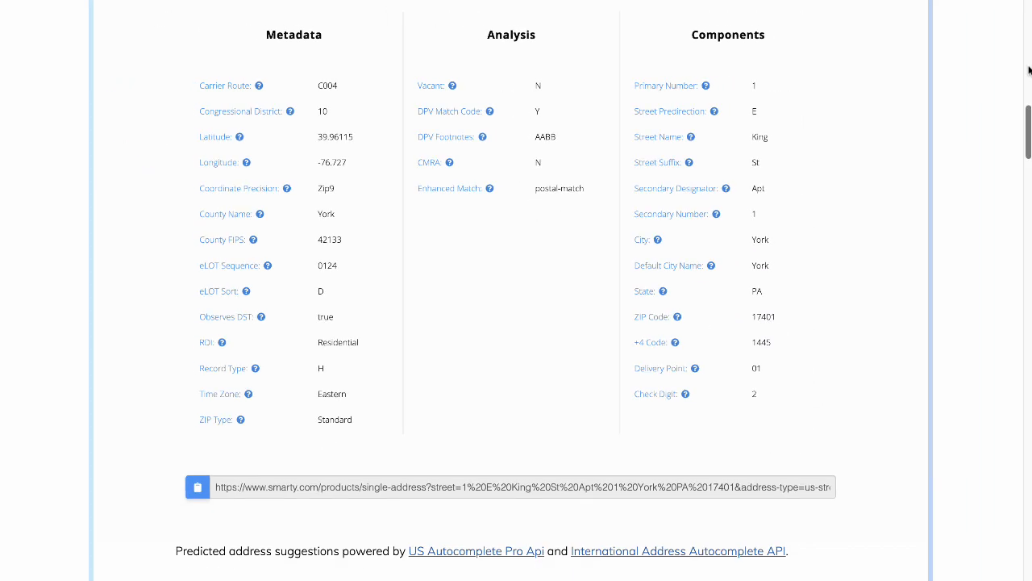
scroll(up, 3)
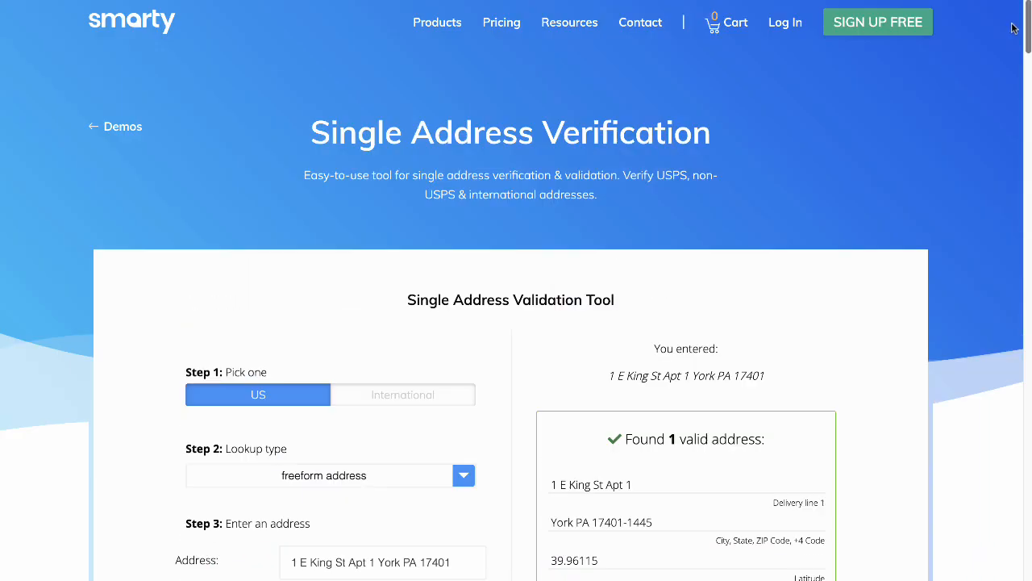
- Open the Bulk Address Validation demo from Resources and scroll to its entry form
click(570, 22)
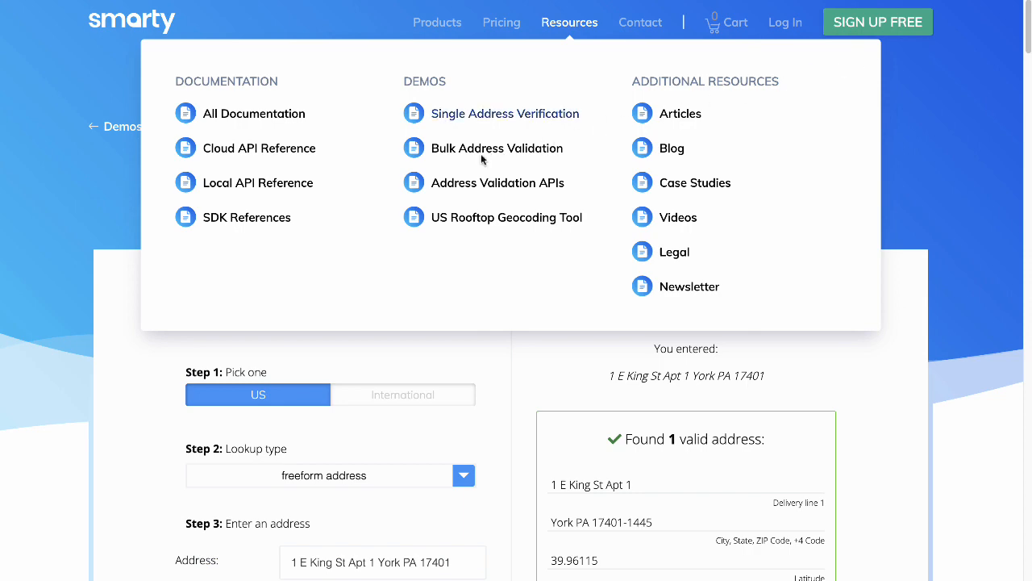
click(496, 147)
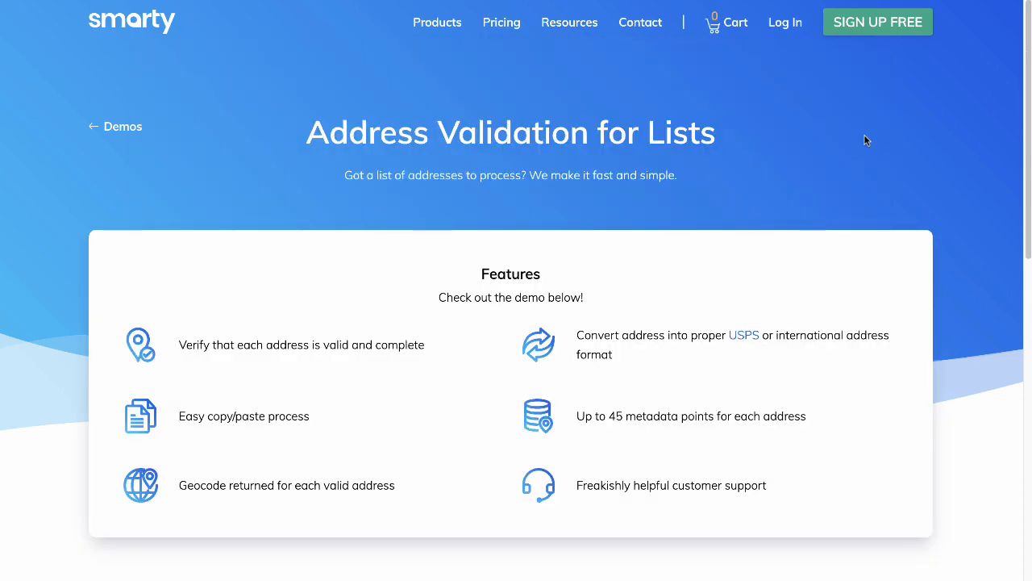
scroll(down, 3)
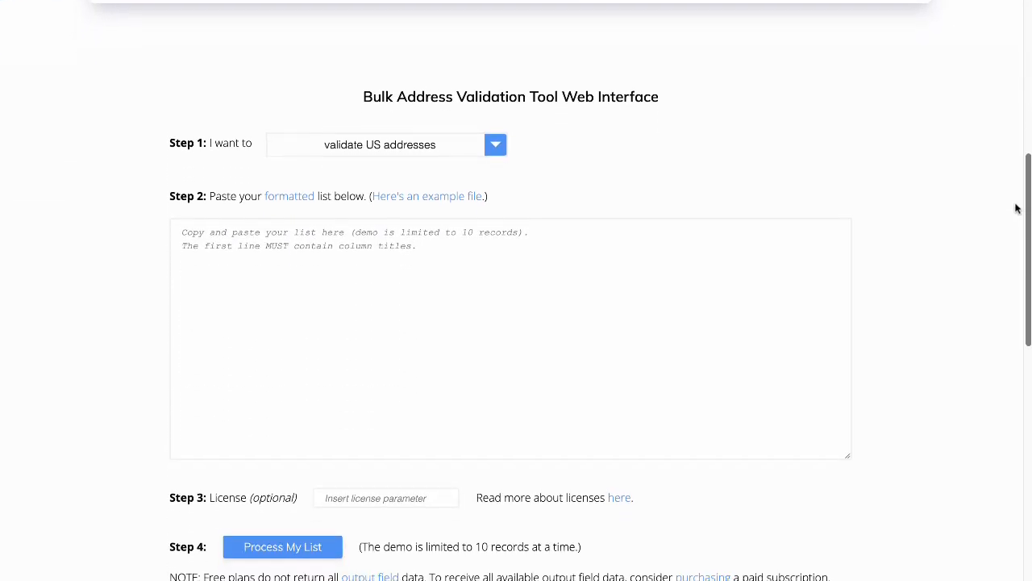
scroll(down, 3)
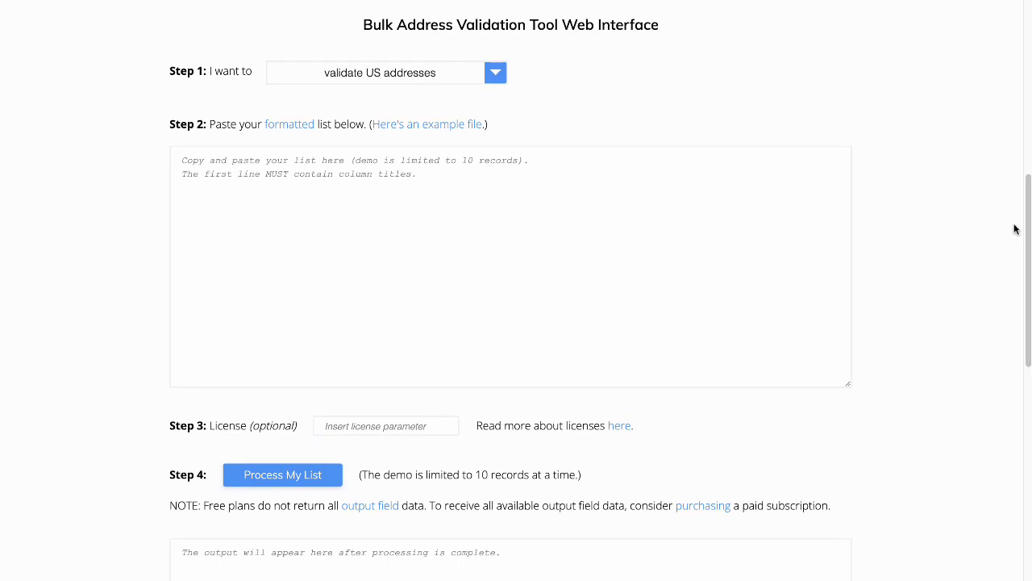